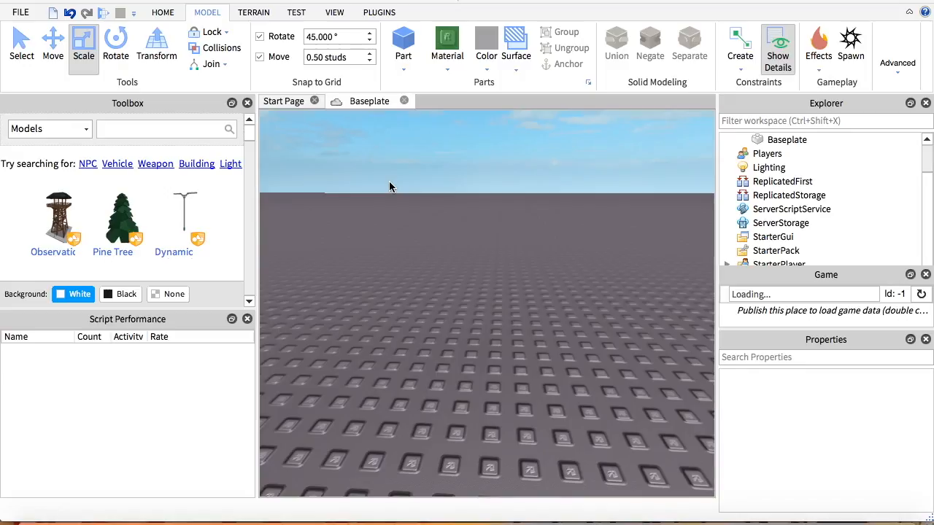
mouse_move(397, 193)
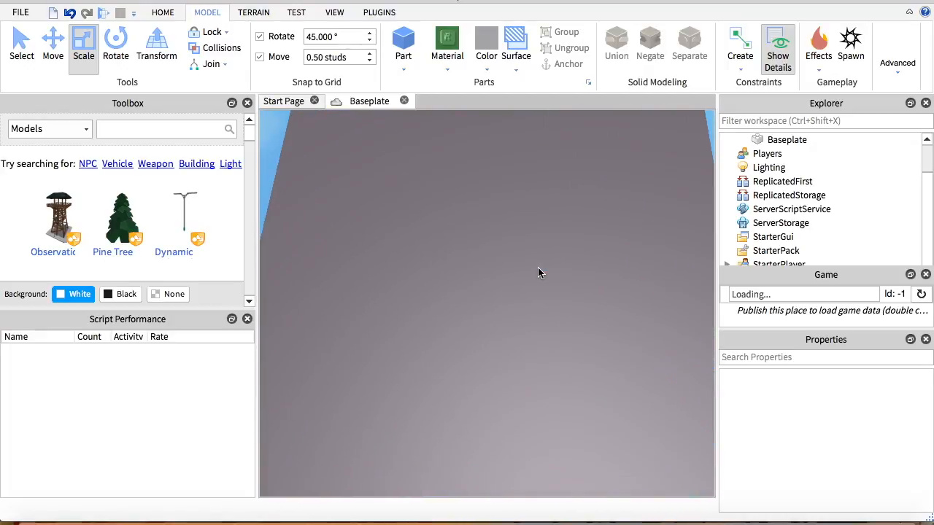
Go to Develop, switch to the Library and filter it to Audio assets
scroll(down, 3)
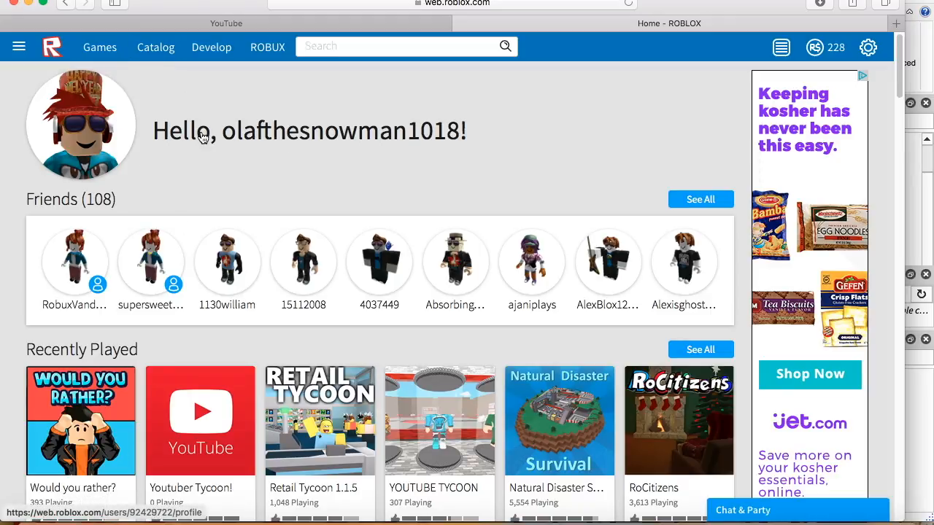
mouse_move(430, 144)
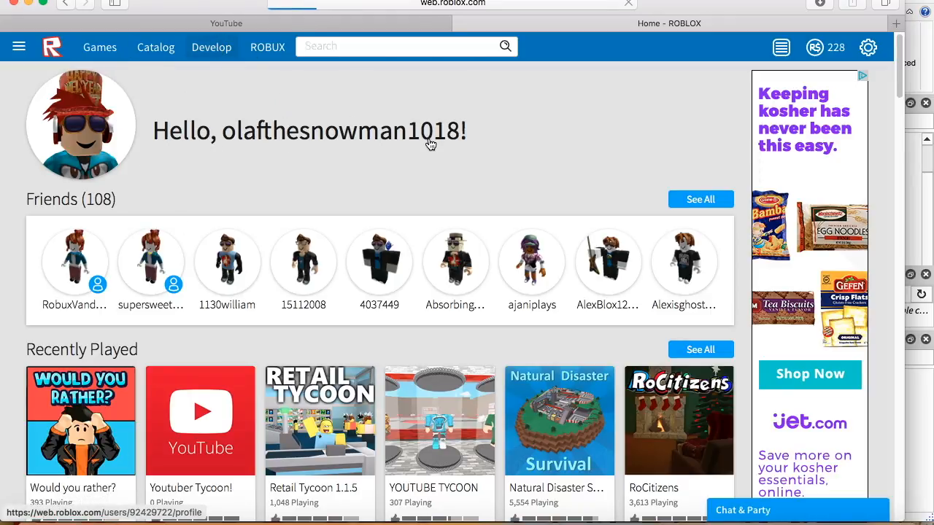
click(210, 47)
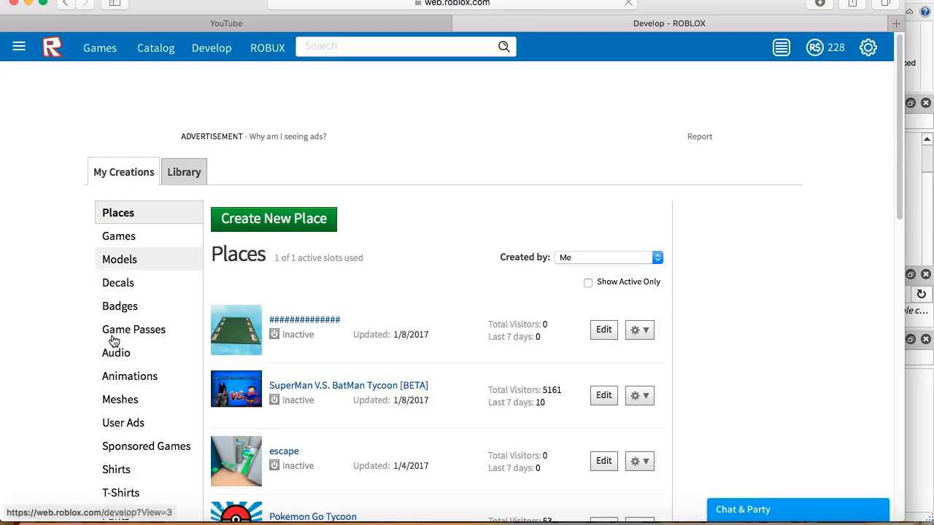
click(116, 352)
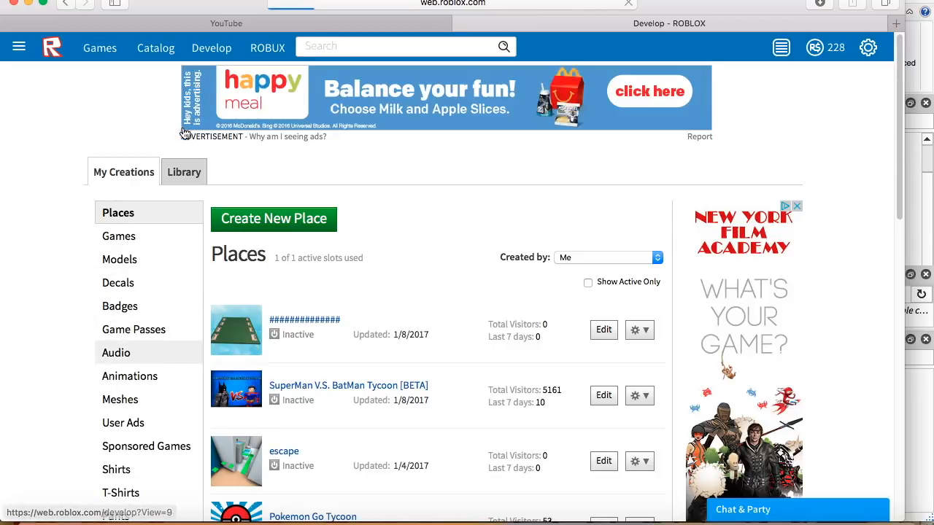
click(184, 172)
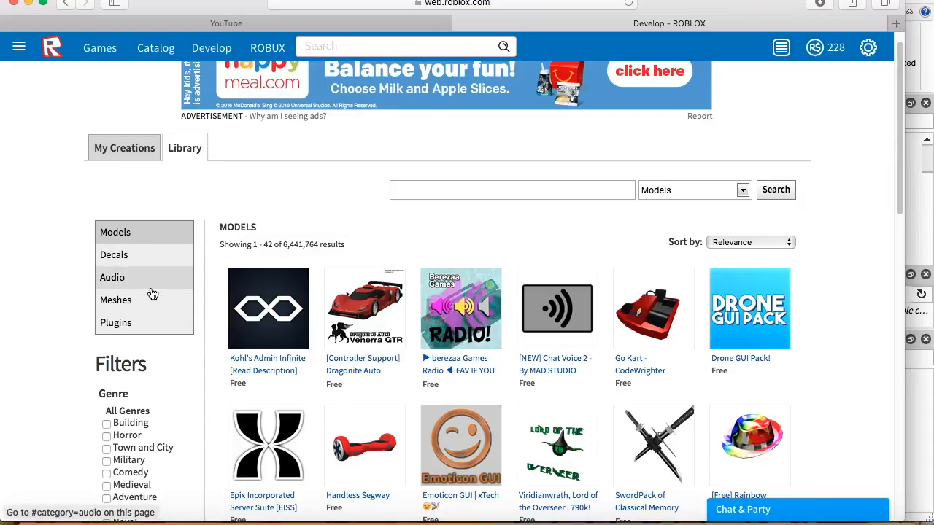
click(113, 277)
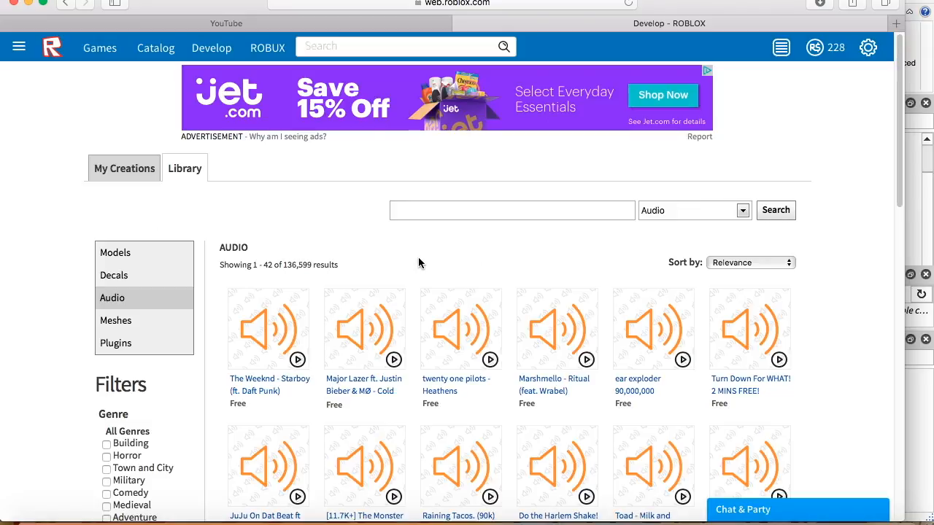
Preview the Raining Tacos track while browsing the audio list
scroll(down, 3)
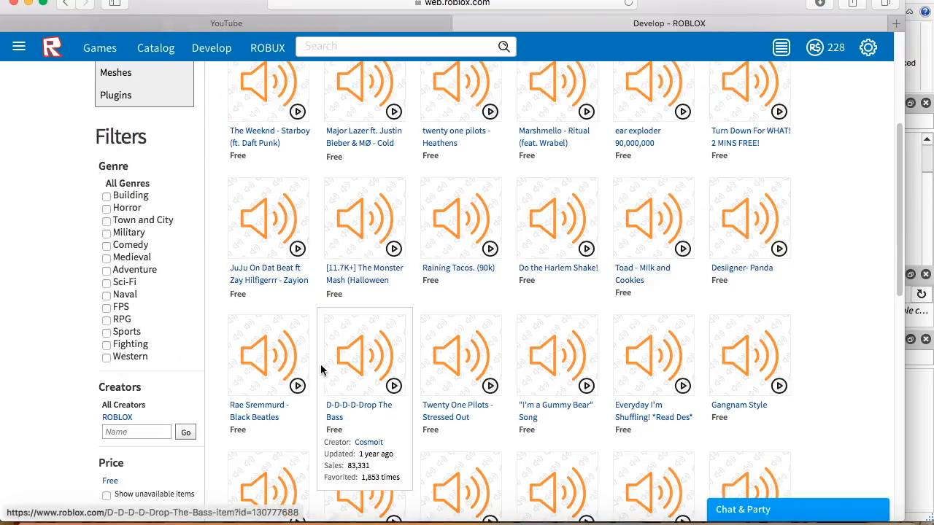
mouse_move(465, 254)
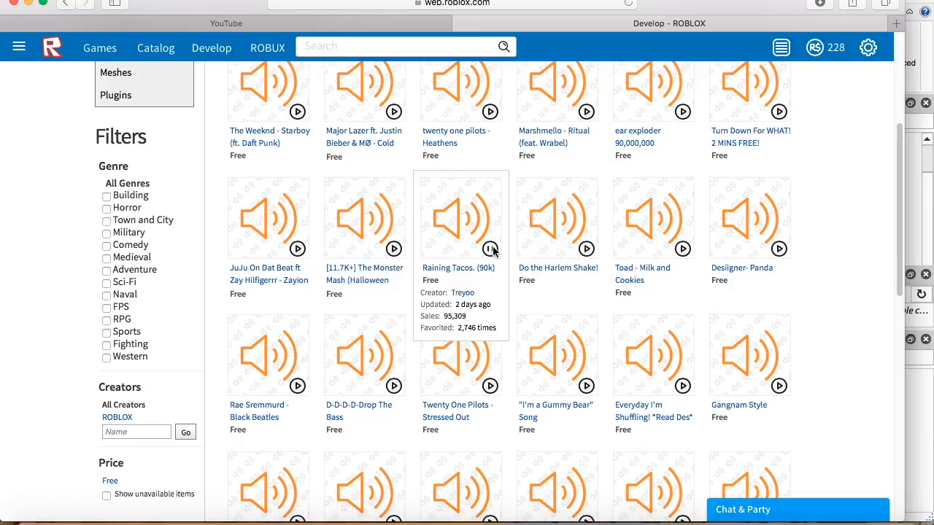
click(490, 248)
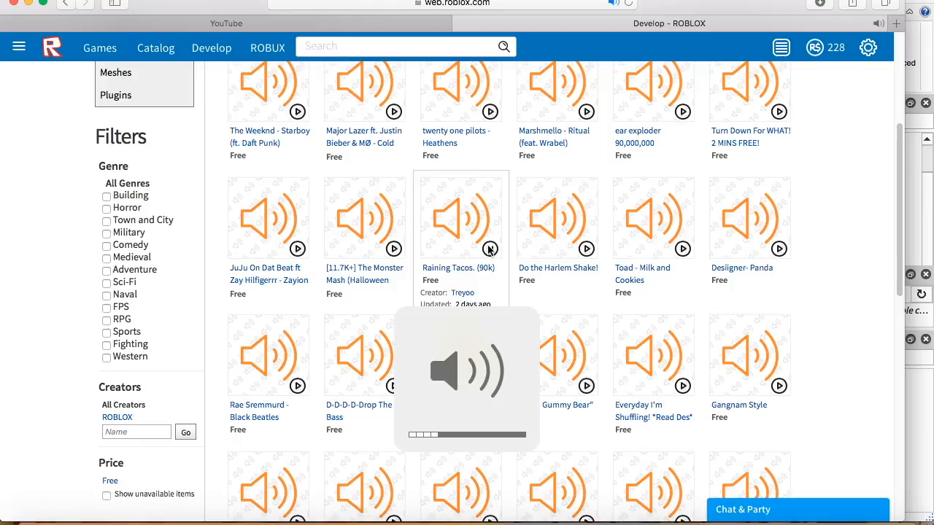
mouse_move(449, 240)
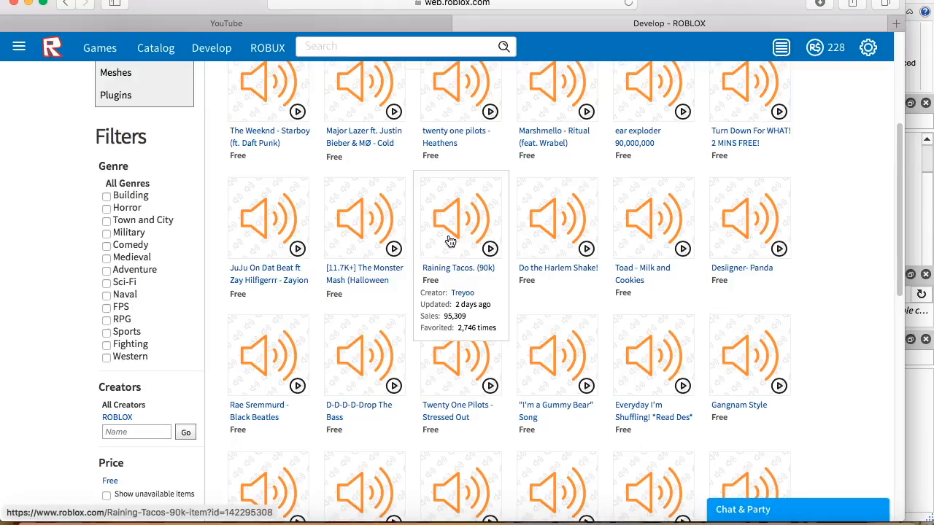
scroll(down, 3)
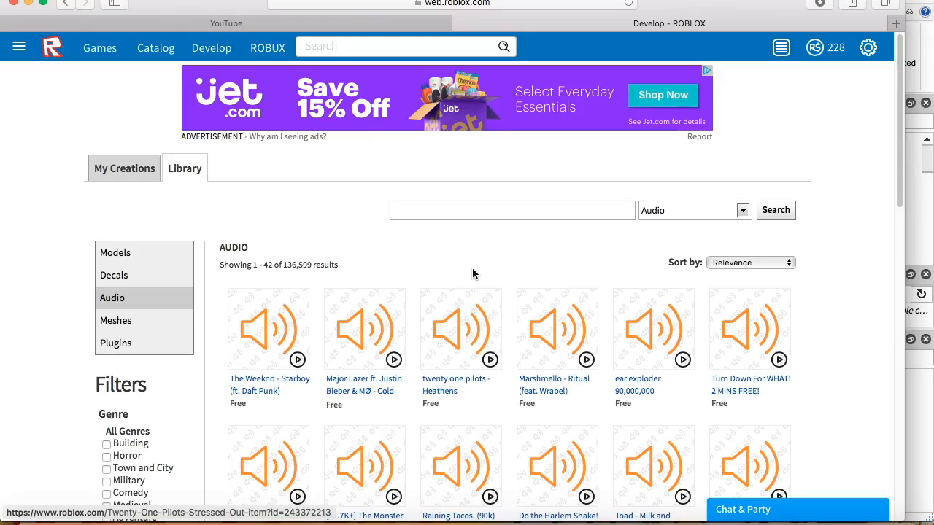
Search the Audio Library for 'tycoon music'
text(ty)
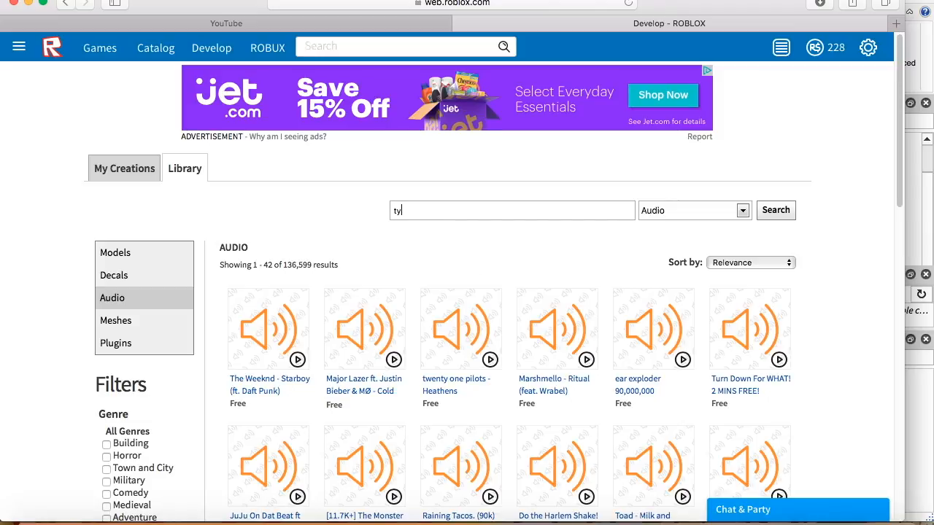
text(coon)
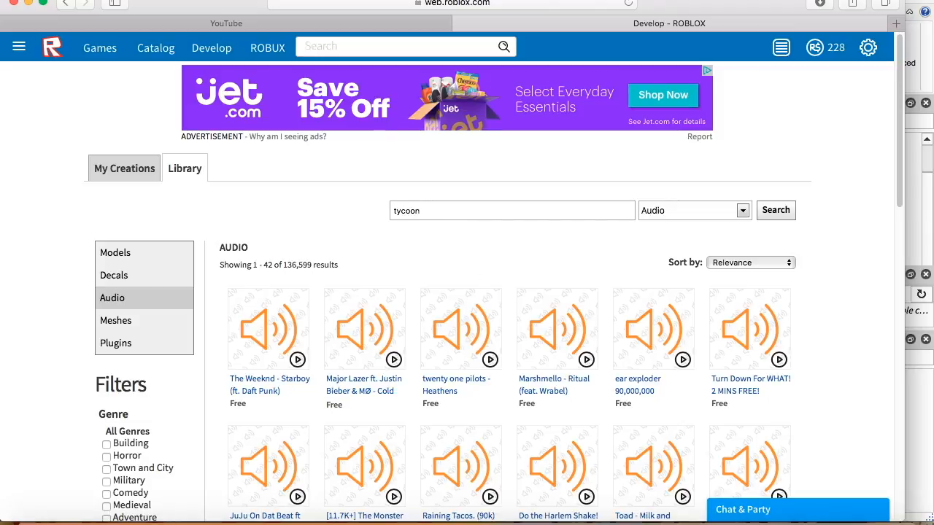
text(music)
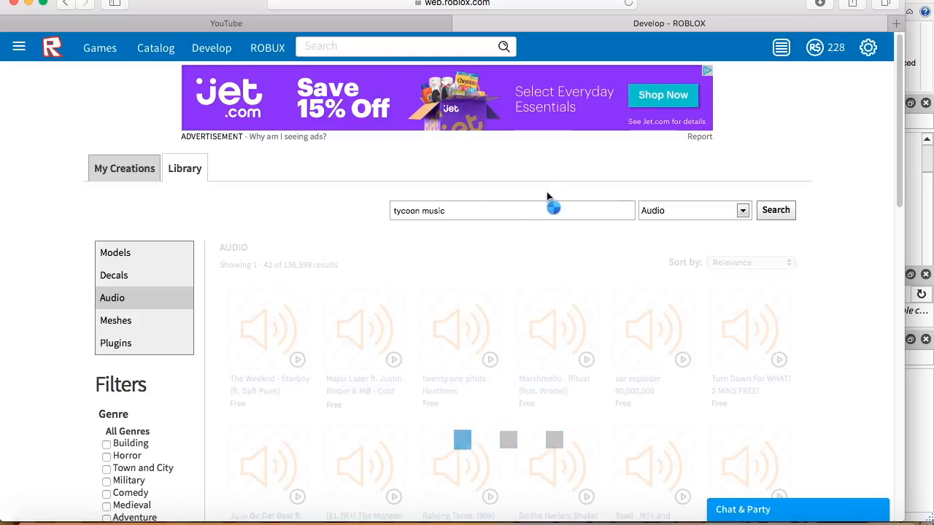
click(776, 210)
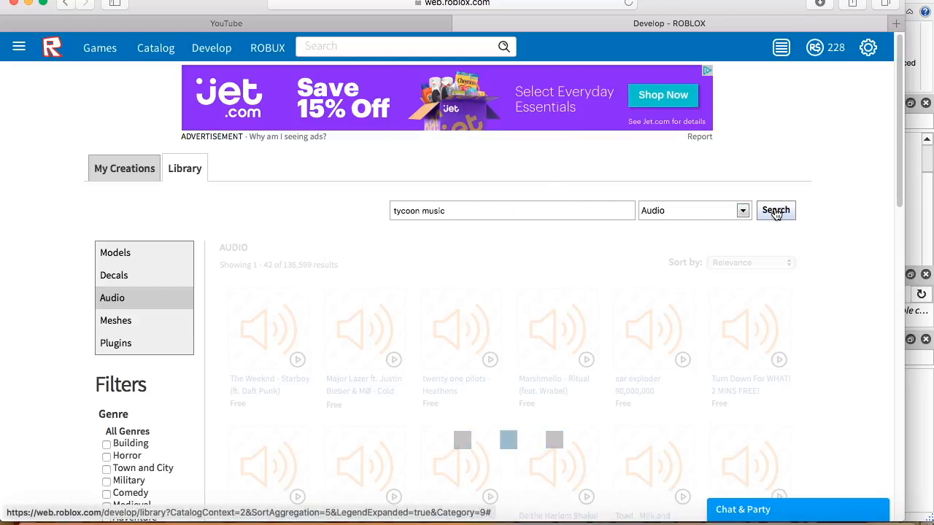
click(776, 210)
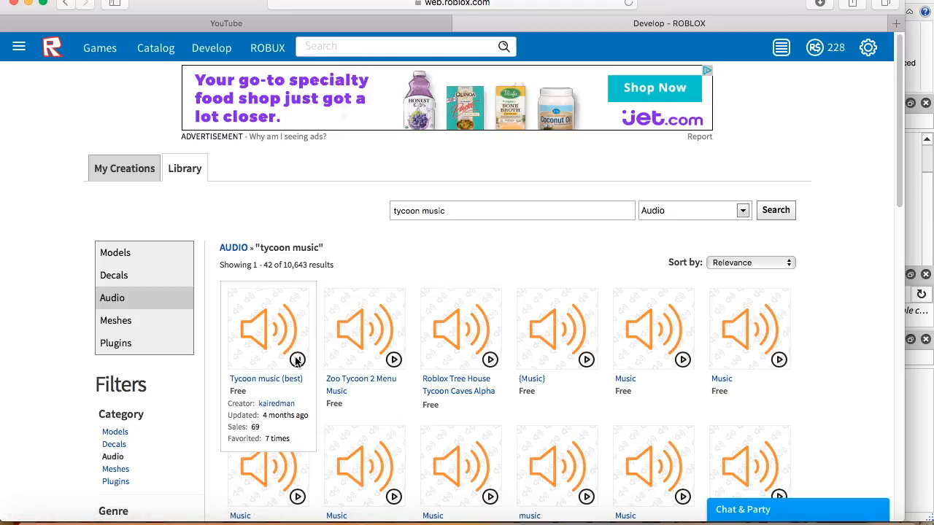
Open Tycoon music (best), take its ID from the address bar, and return to Roblox Studio
click(265, 378)
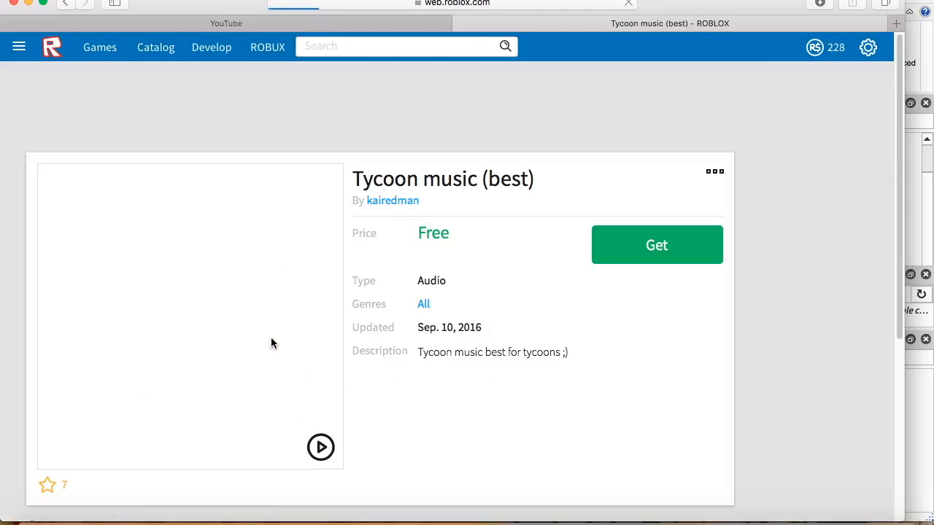
click(452, 4)
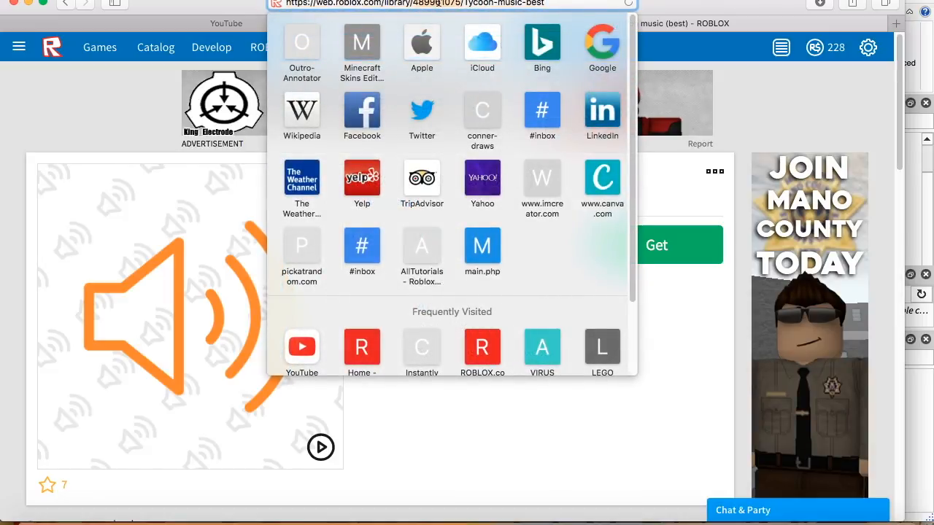
mouse_move(758, 66)
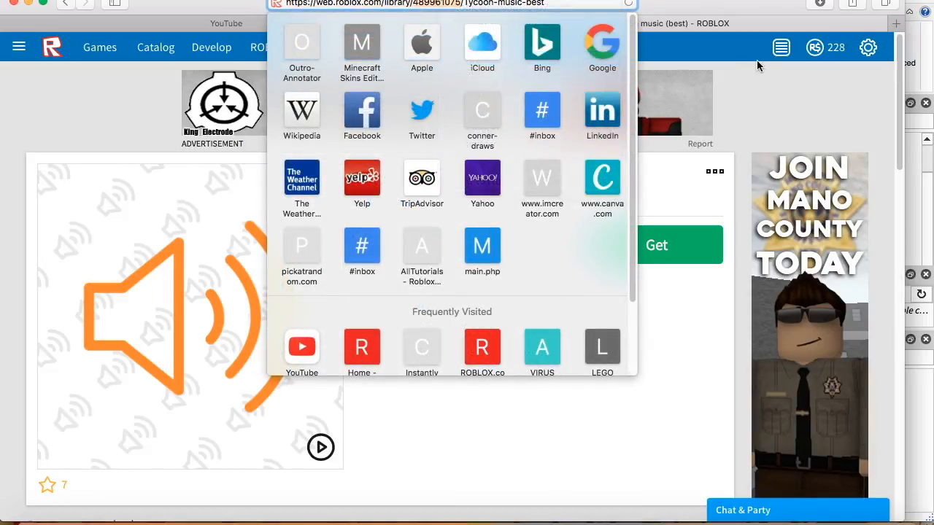
click(467, 438)
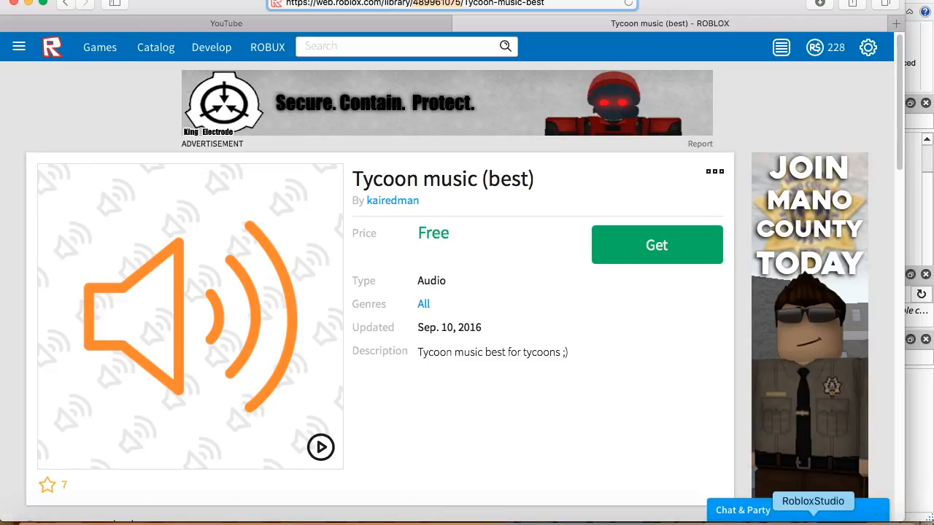
click(813, 502)
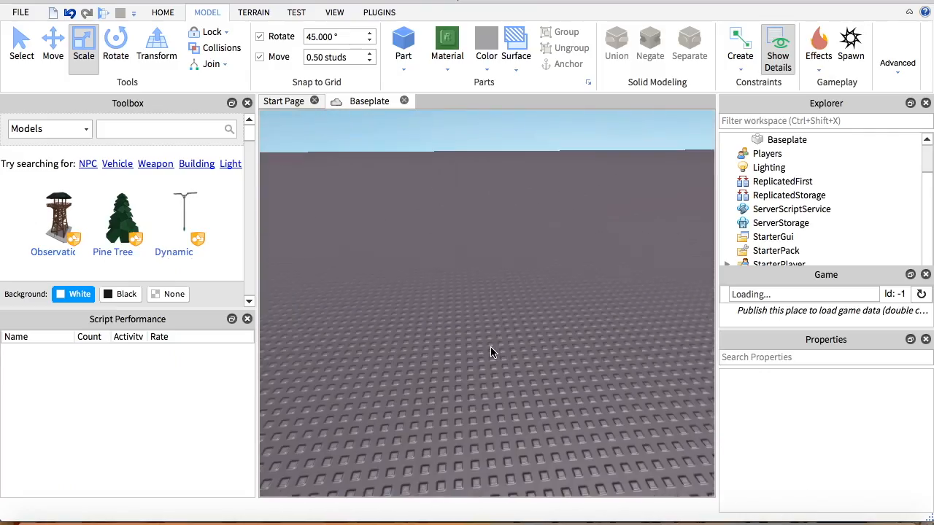
Search the Toolbox for 'music' models and sort the results by Most Taken
click(49, 129)
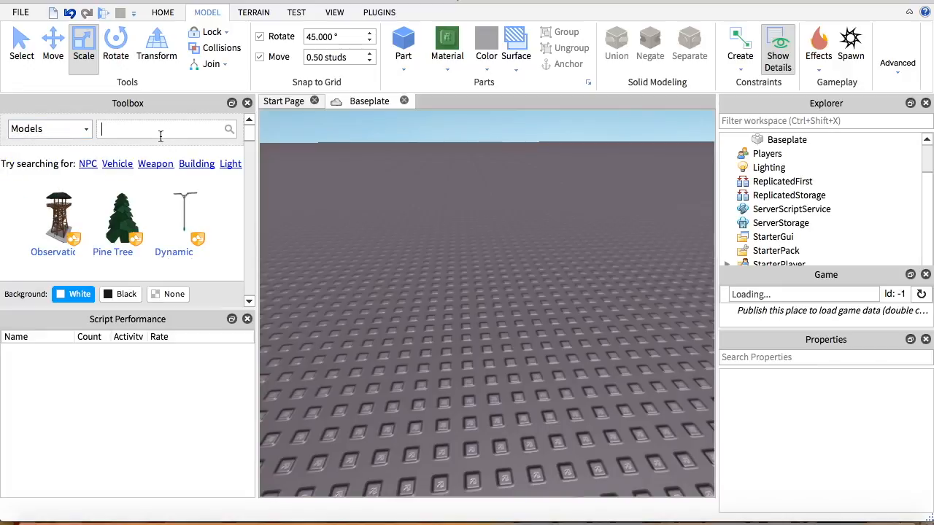
text(mu)
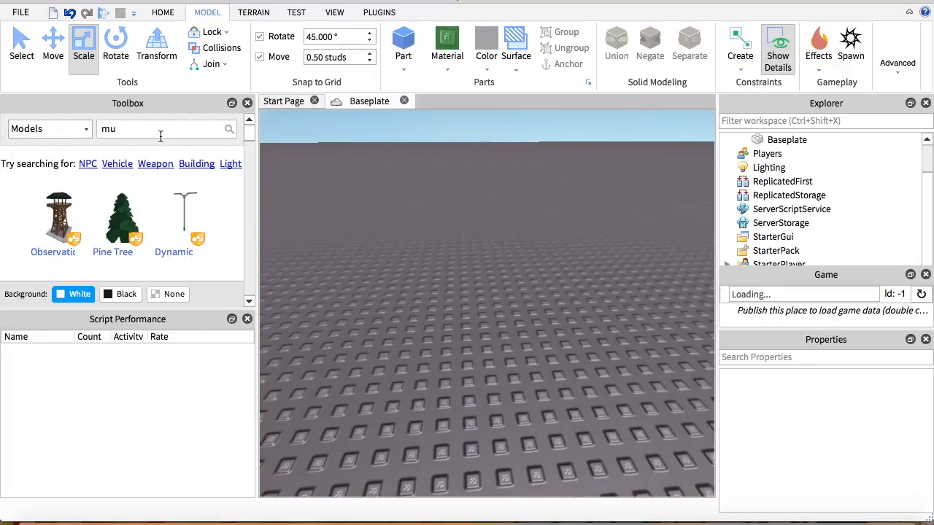
text(d)
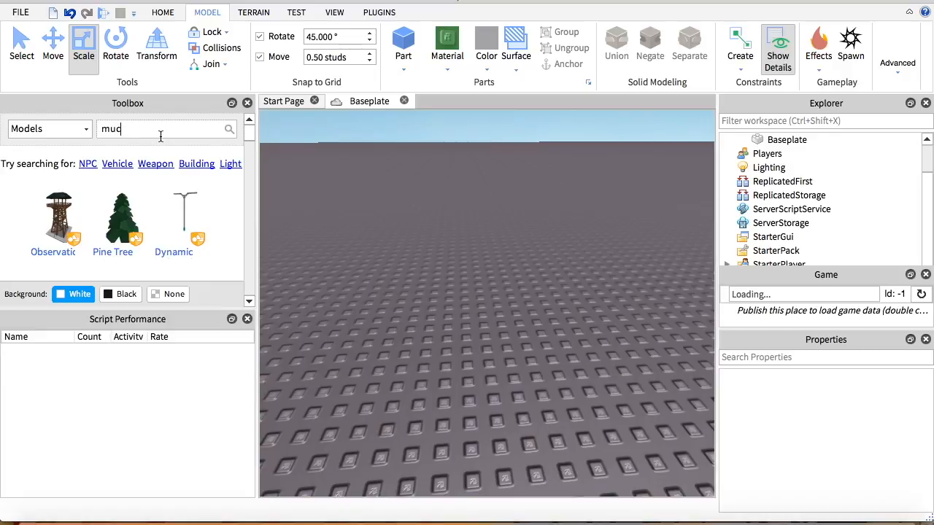
text(sic)
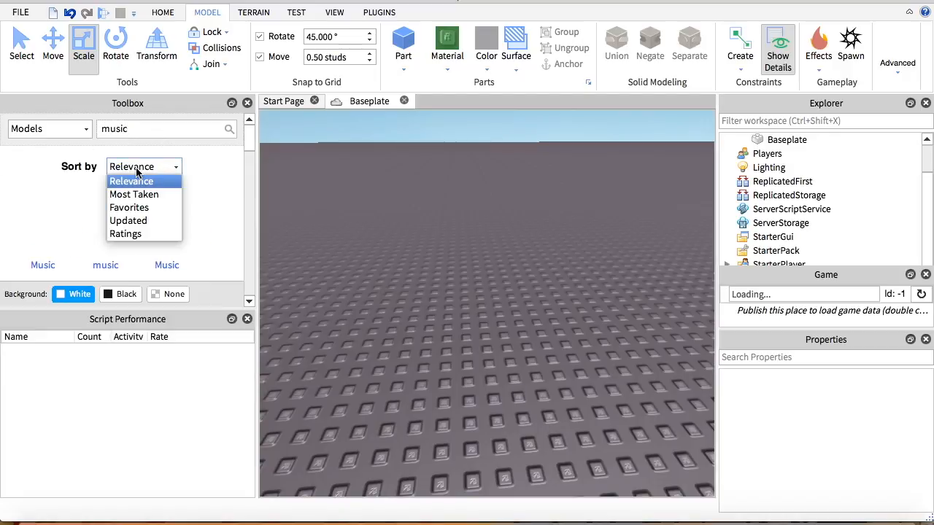
click(135, 194)
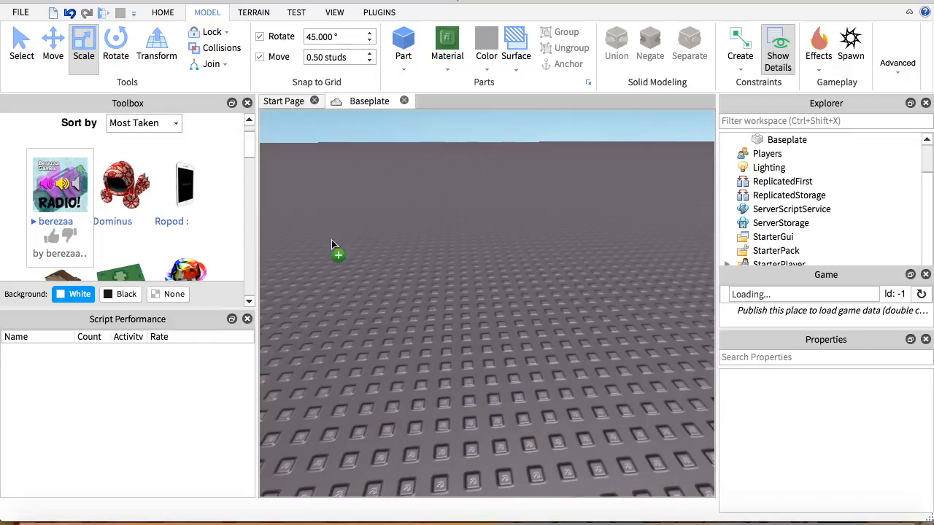
Insert the Berezaa Games Radio model and ungroup it into its scripts and parts
click(60, 184)
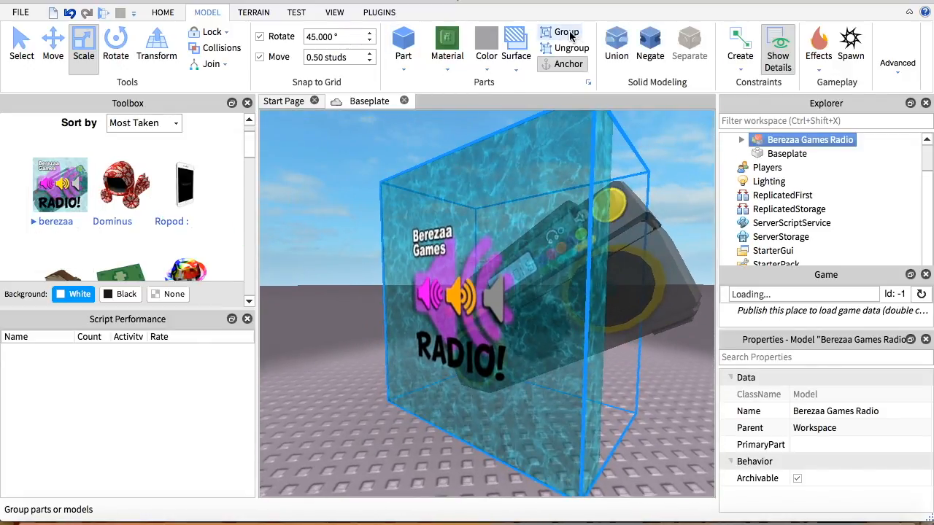
click(814, 154)
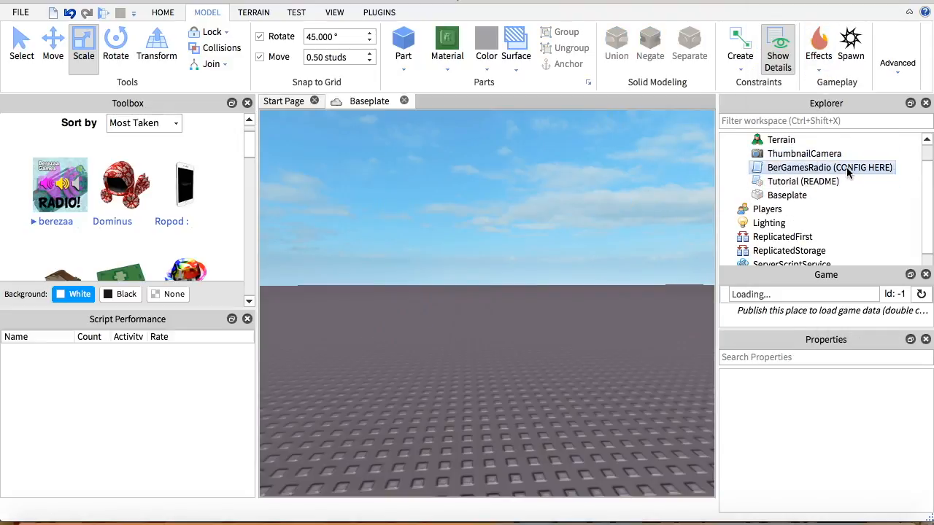
In the BerGamesRadio config script, set DEFAULT_SONG to 89961075
double_click(829, 166)
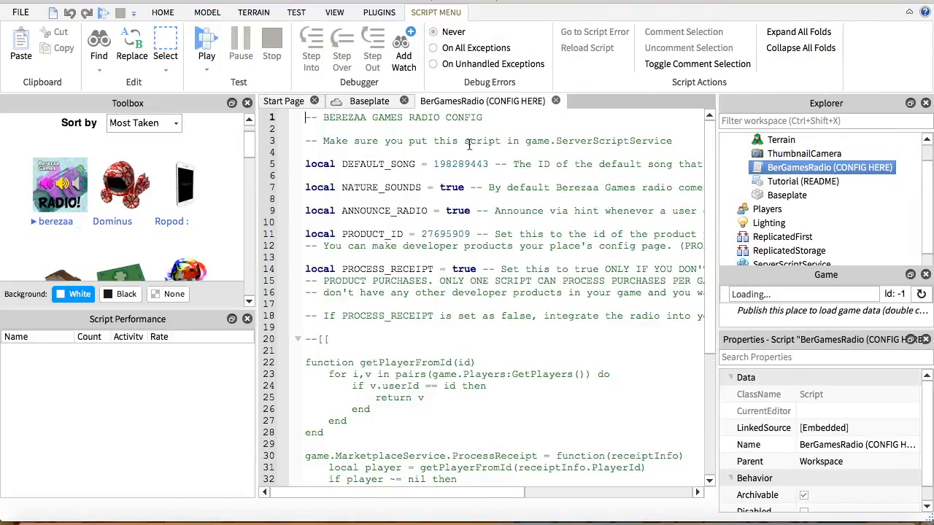
double_click(461, 164)
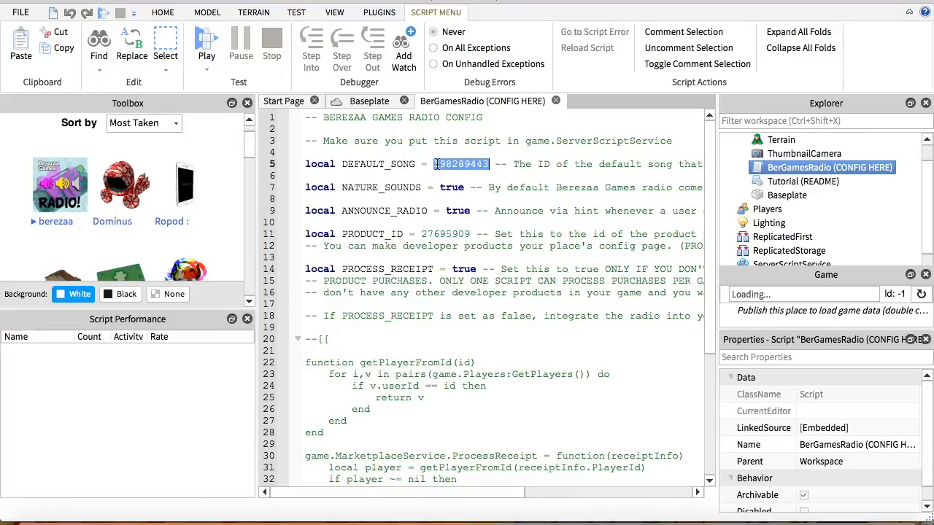
text(89961075)
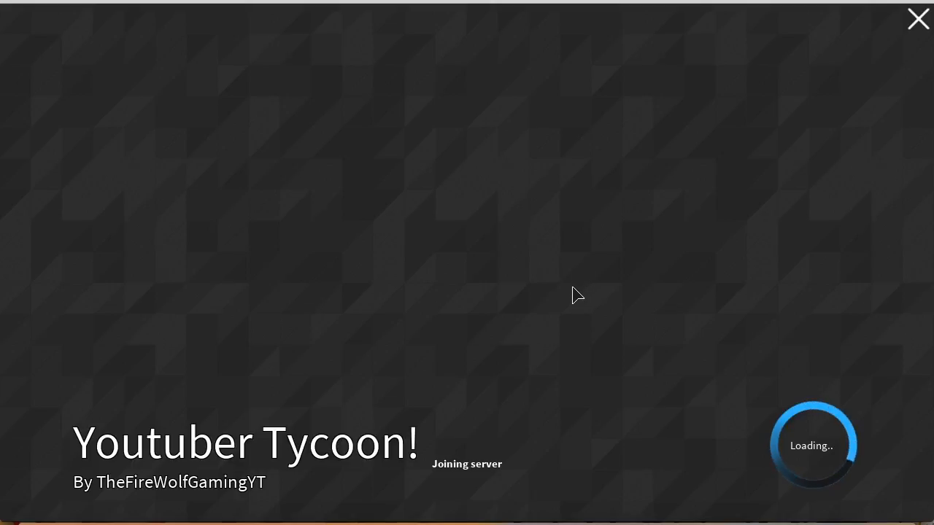
mouse_move(163, 449)
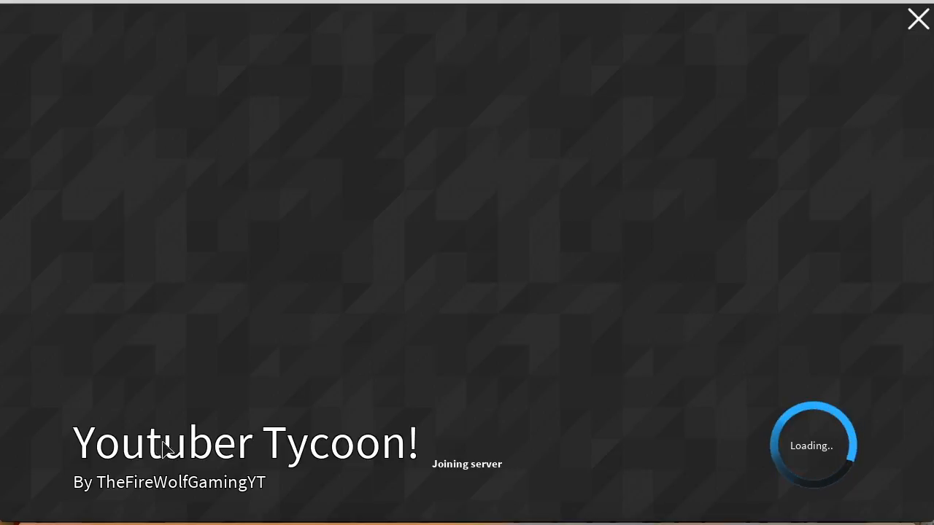
mouse_move(338, 342)
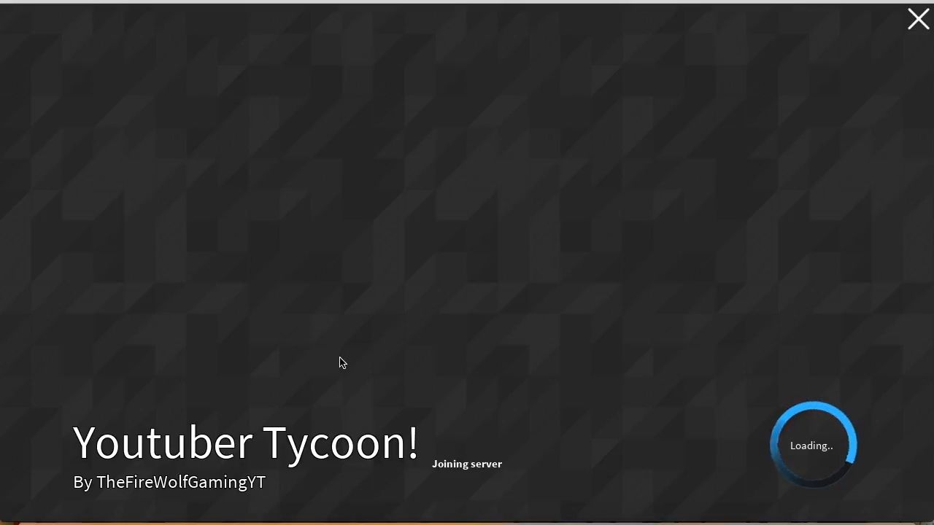
mouse_move(634, 433)
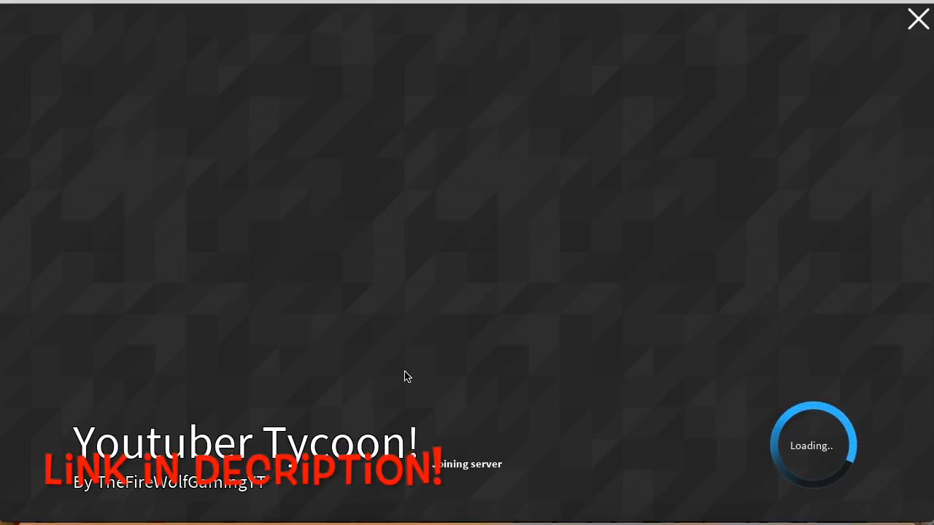
mouse_move(500, 396)
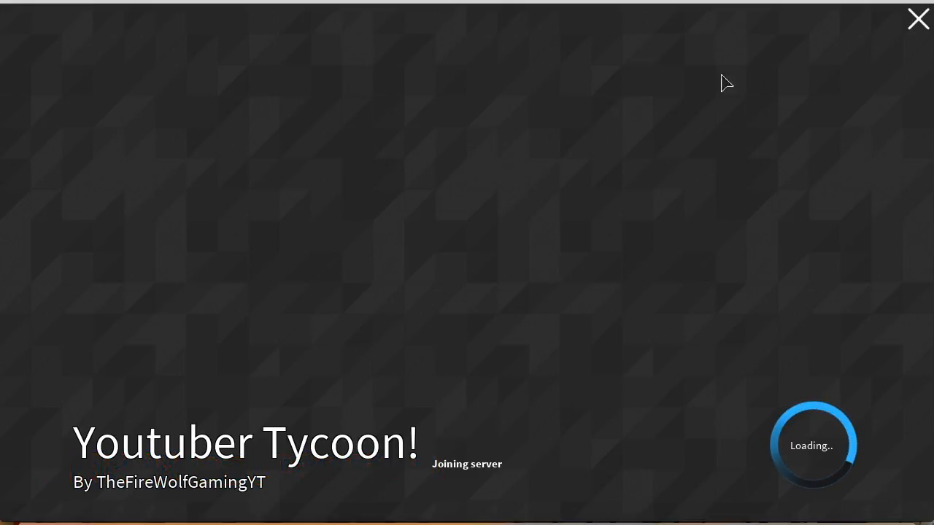
mouse_move(506, 279)
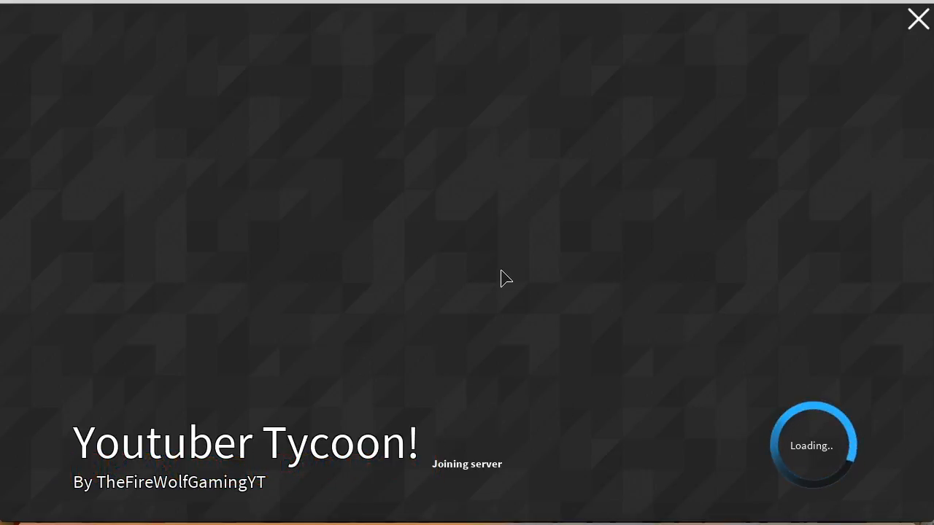